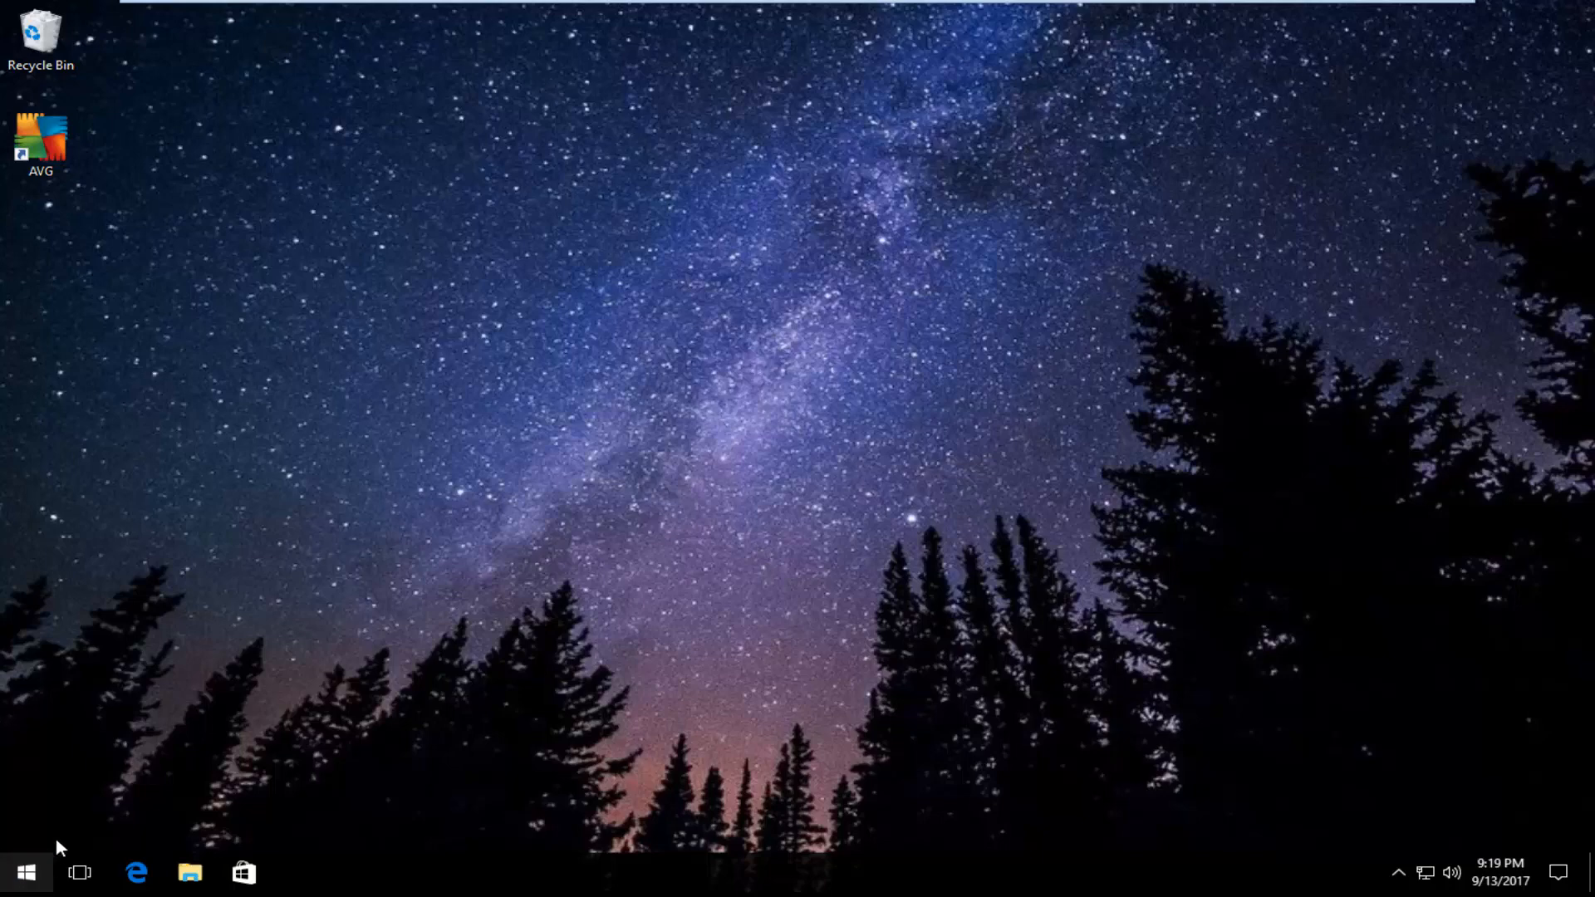
- Search the Start menu for 'programs' to surface Programs and Features
left_click(25, 872)
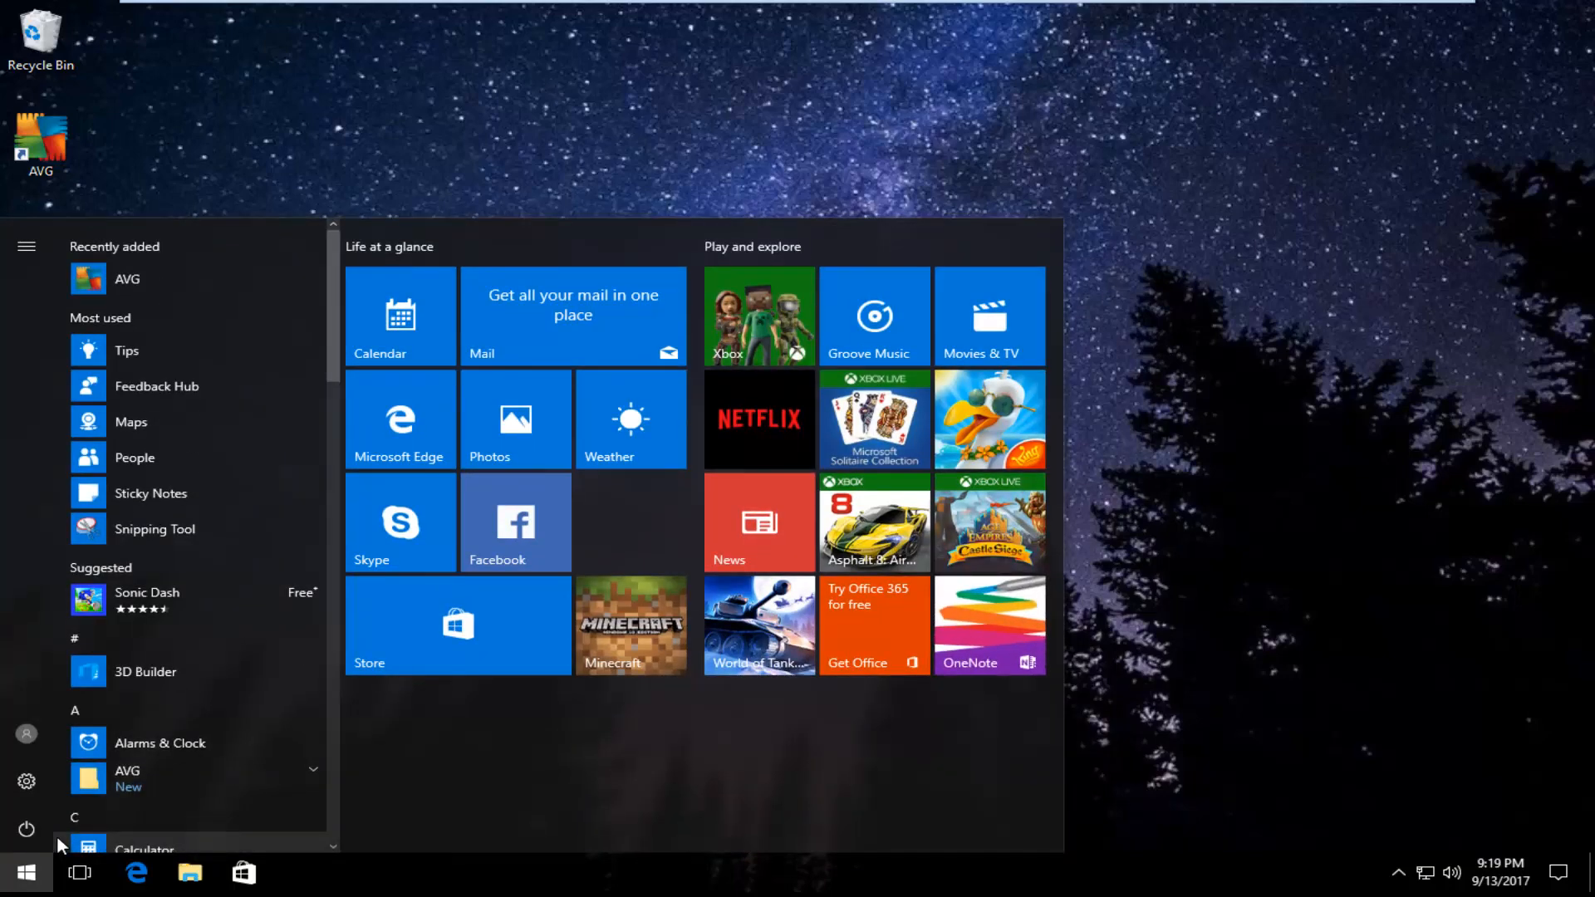
type("p")
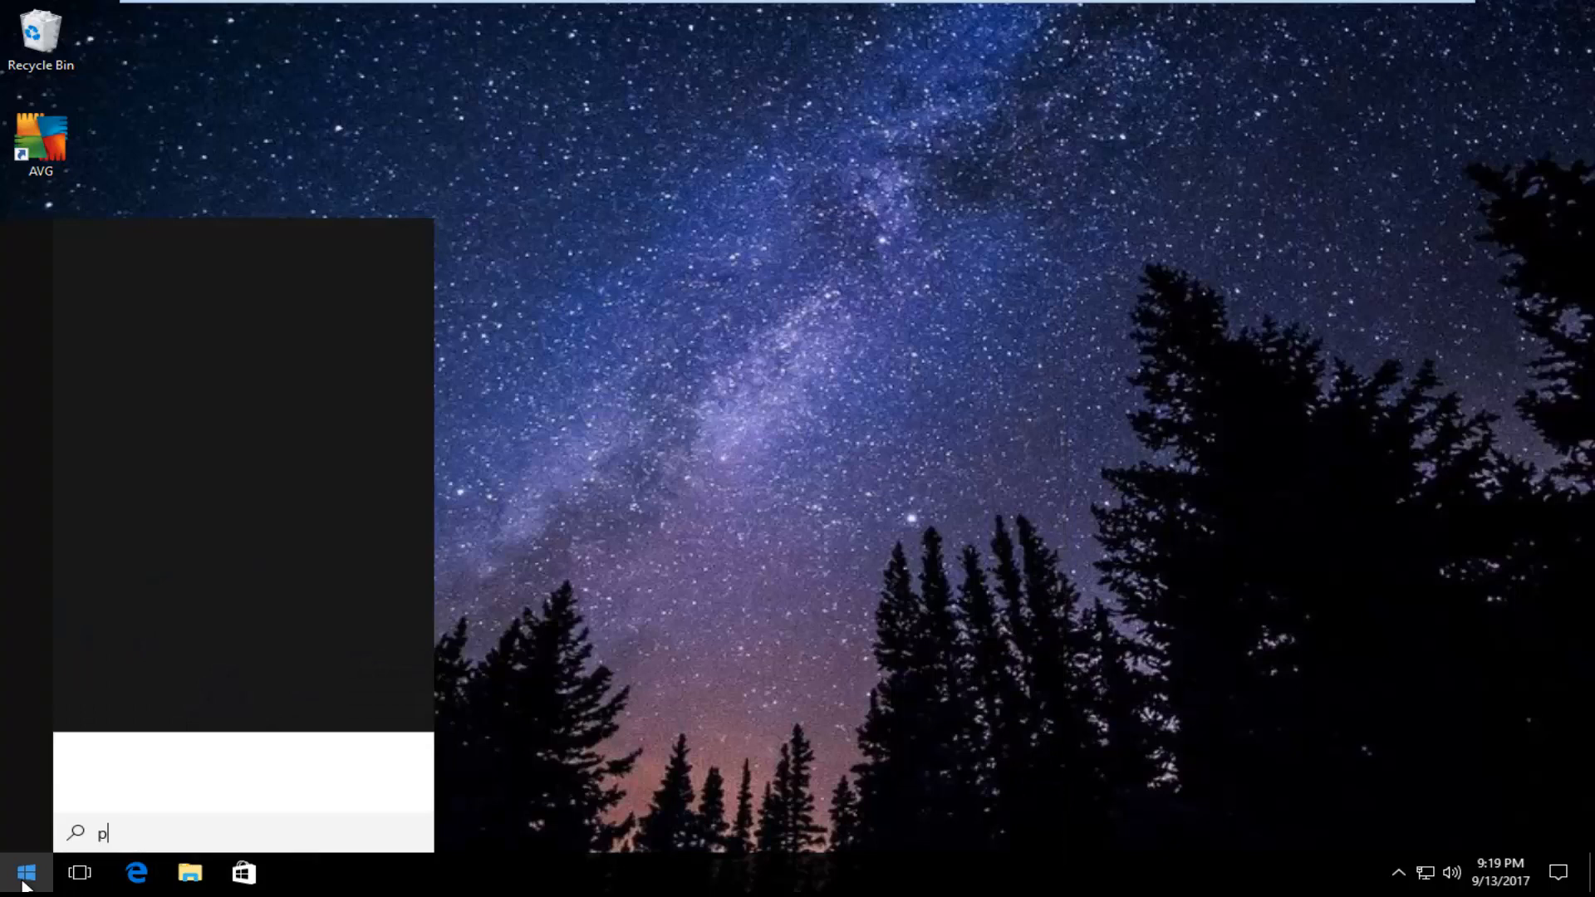
type("rograms")
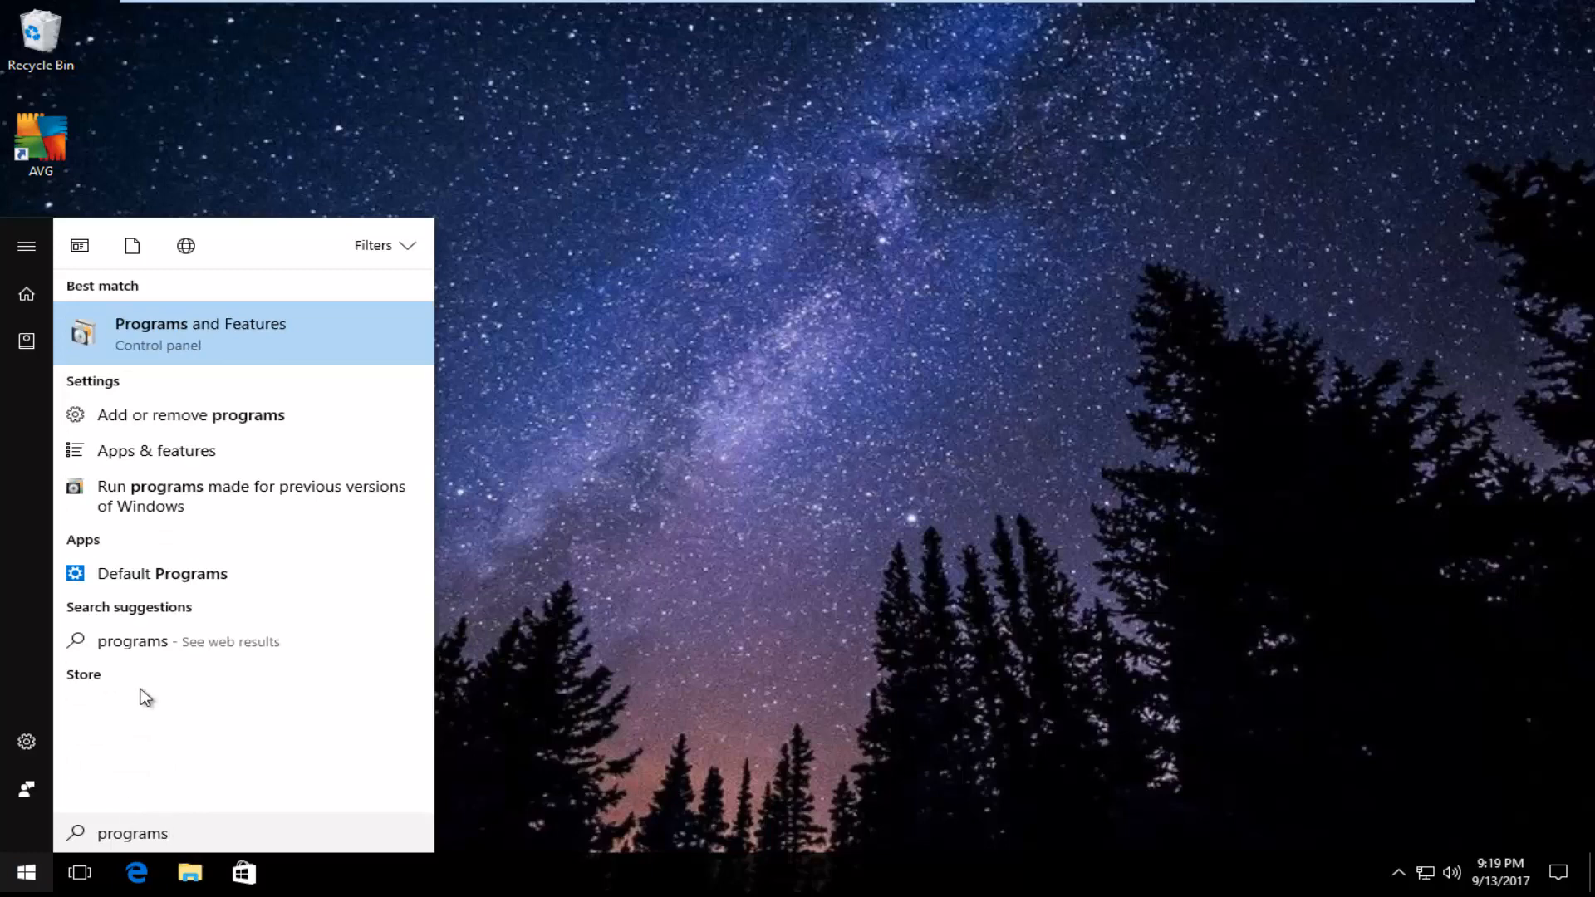
mouse_move(208, 379)
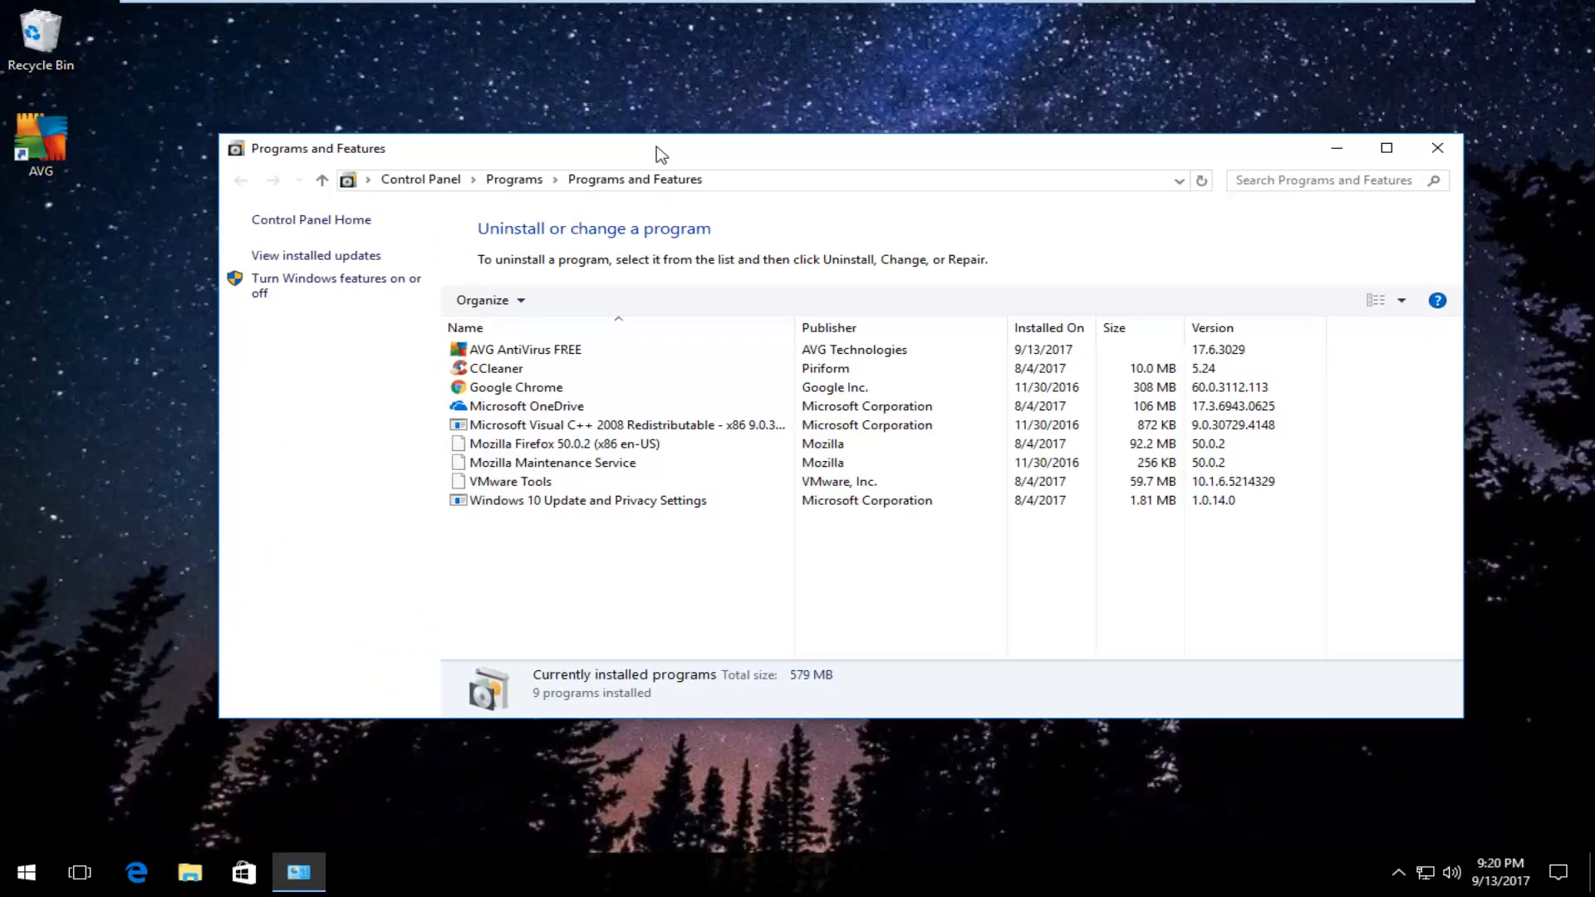
- Select AVG AntiVirus FREE in the installed programs list
left_click(568, 347)
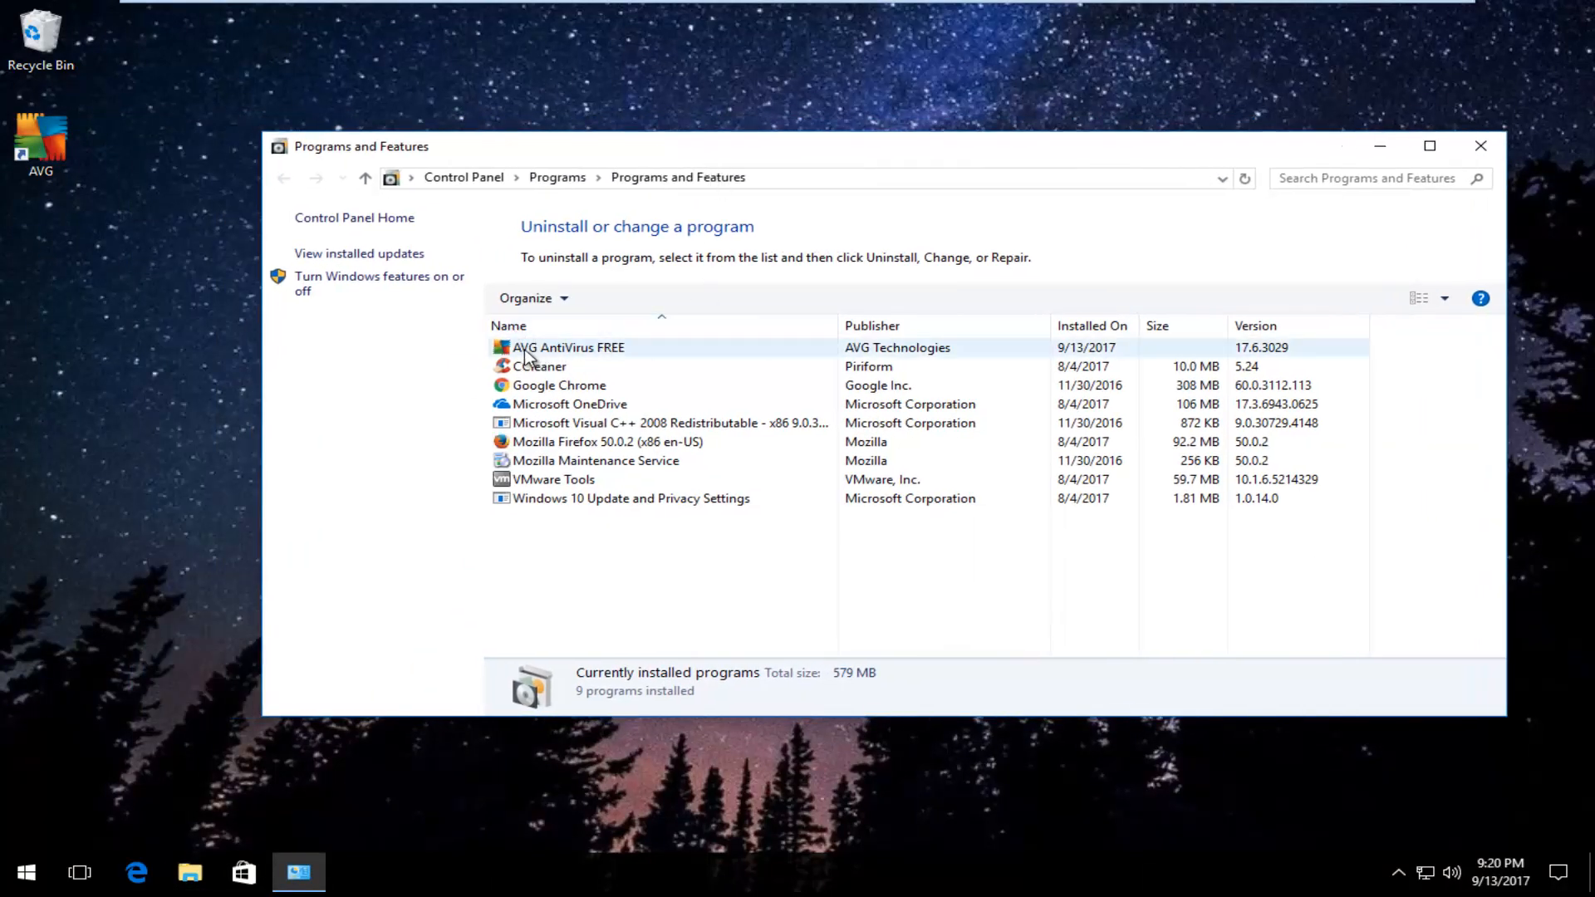
mouse_move(906, 355)
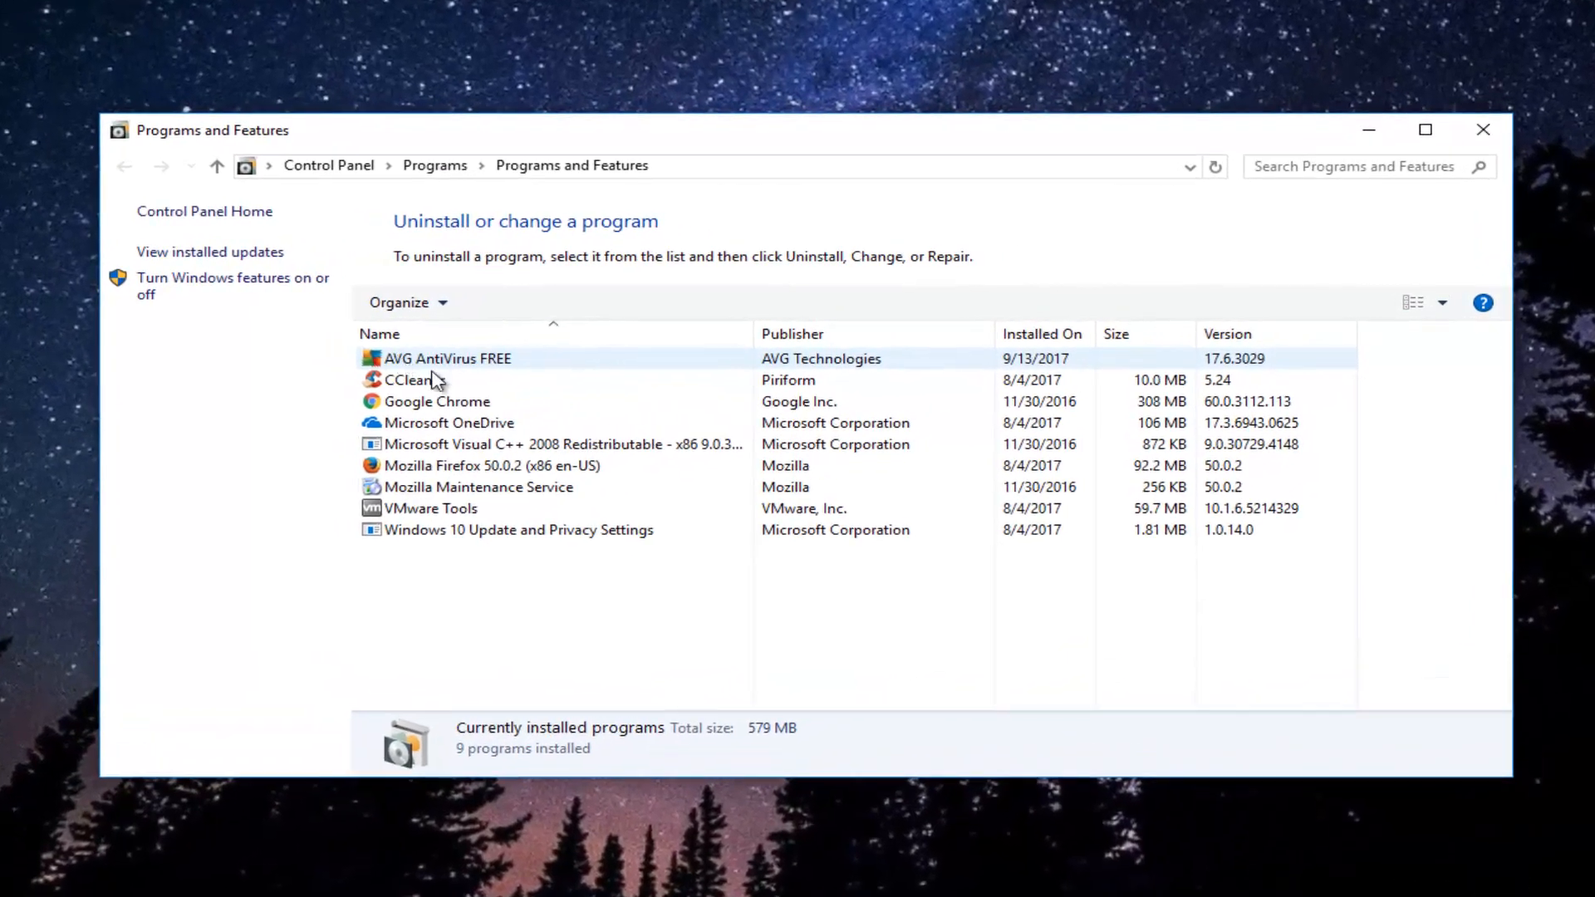
left_click(445, 359)
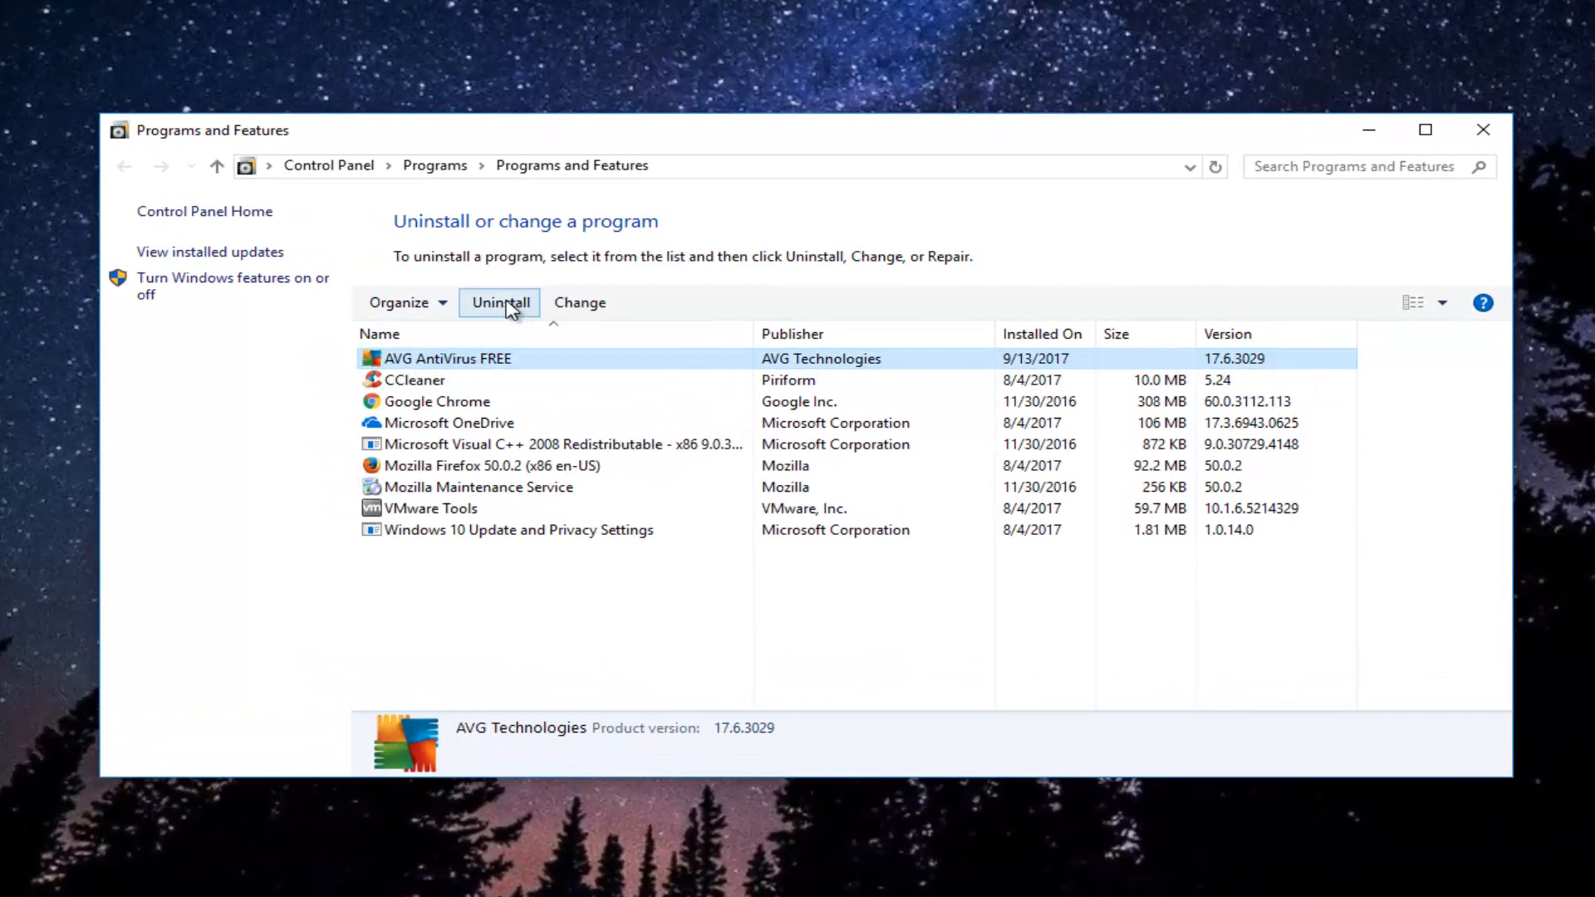
mouse_move(533, 305)
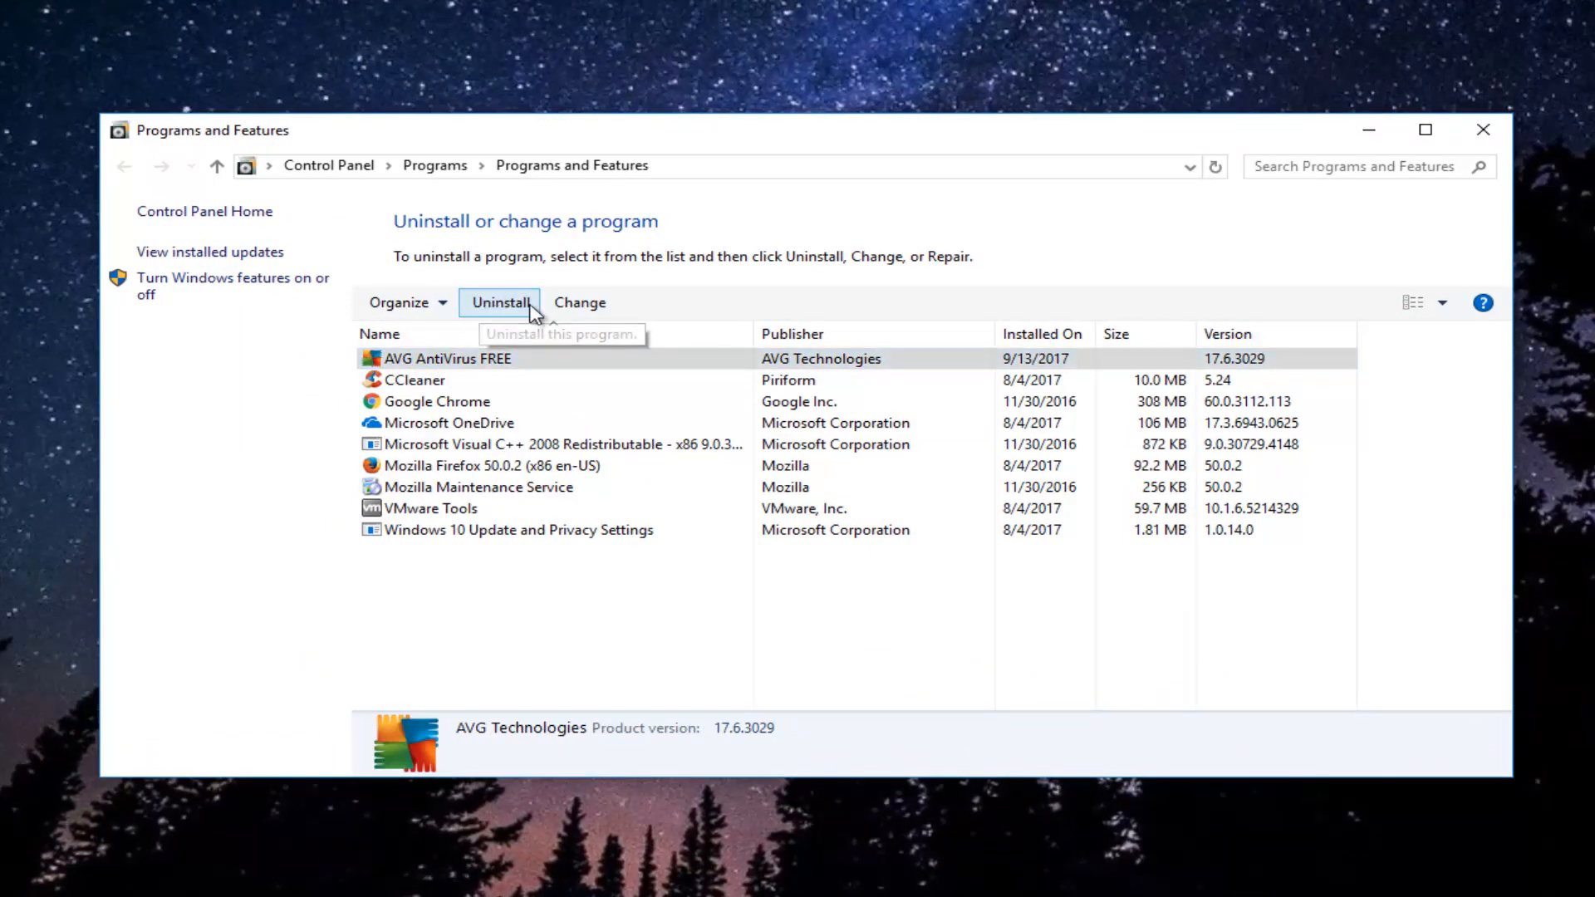
mouse_move(545, 314)
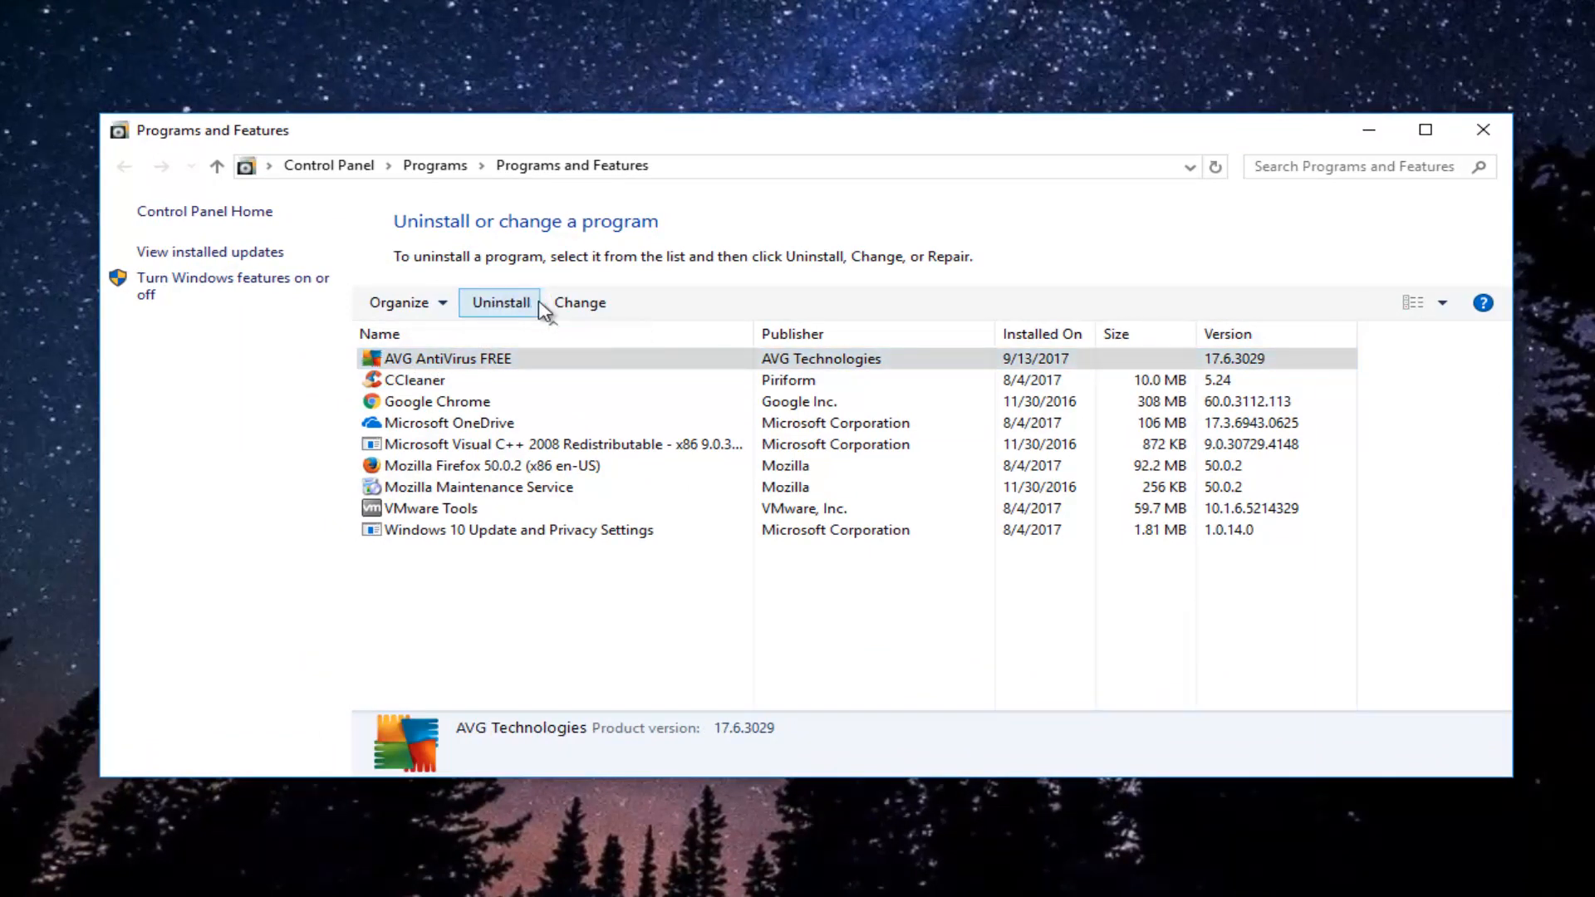
- Uninstall AVG AntiVirus FREE, choosing Uninstall over Repair and confirming complete removal
left_click(500, 302)
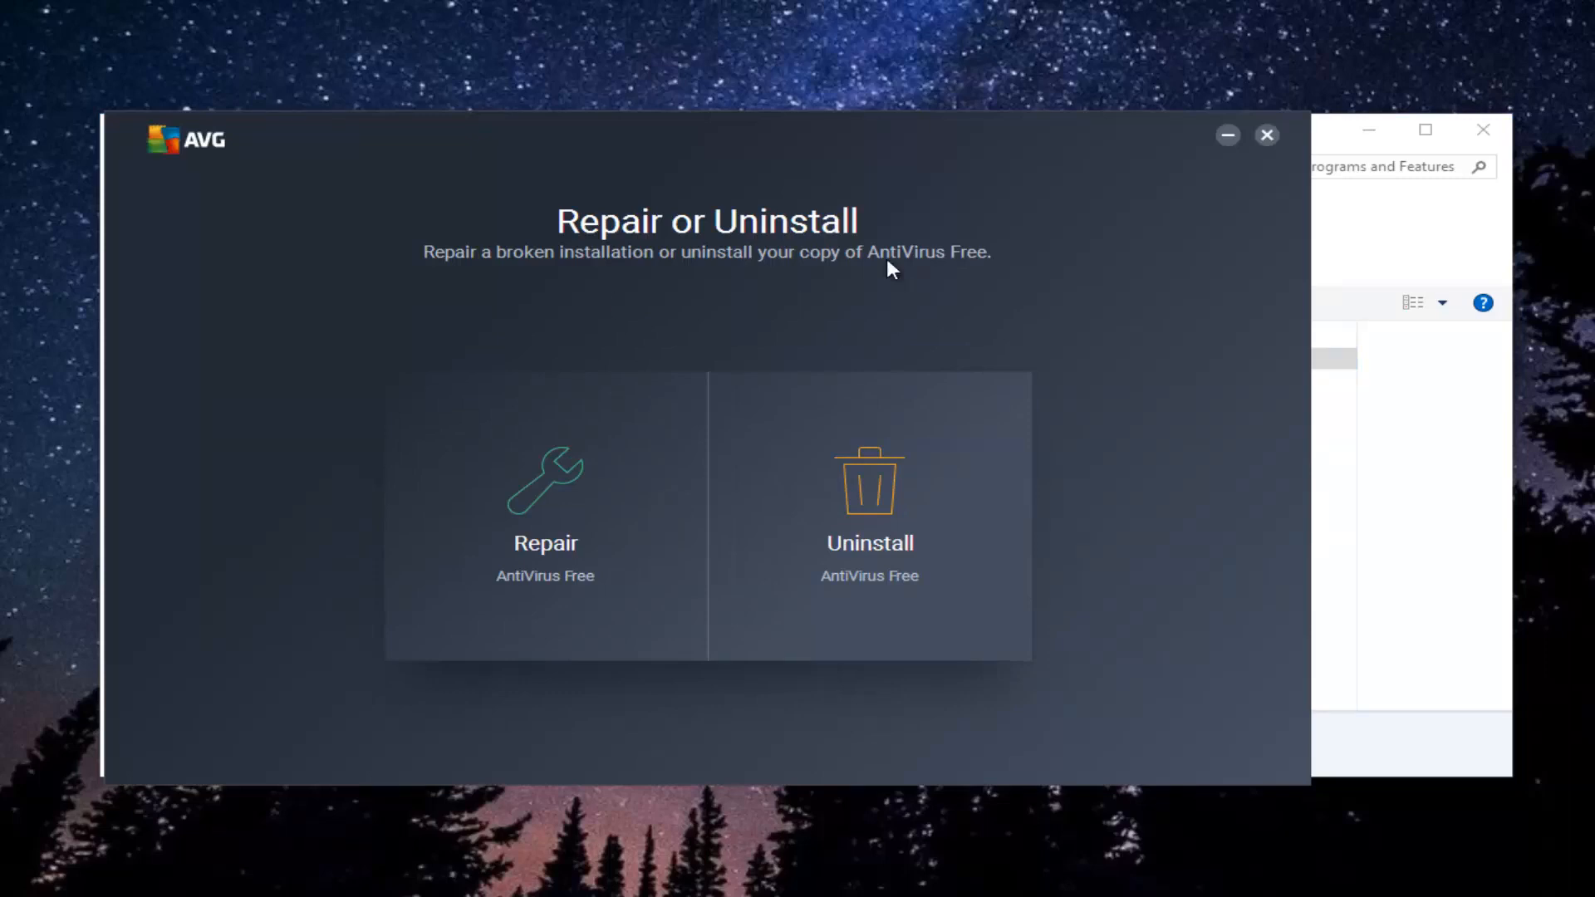
left_click(869, 499)
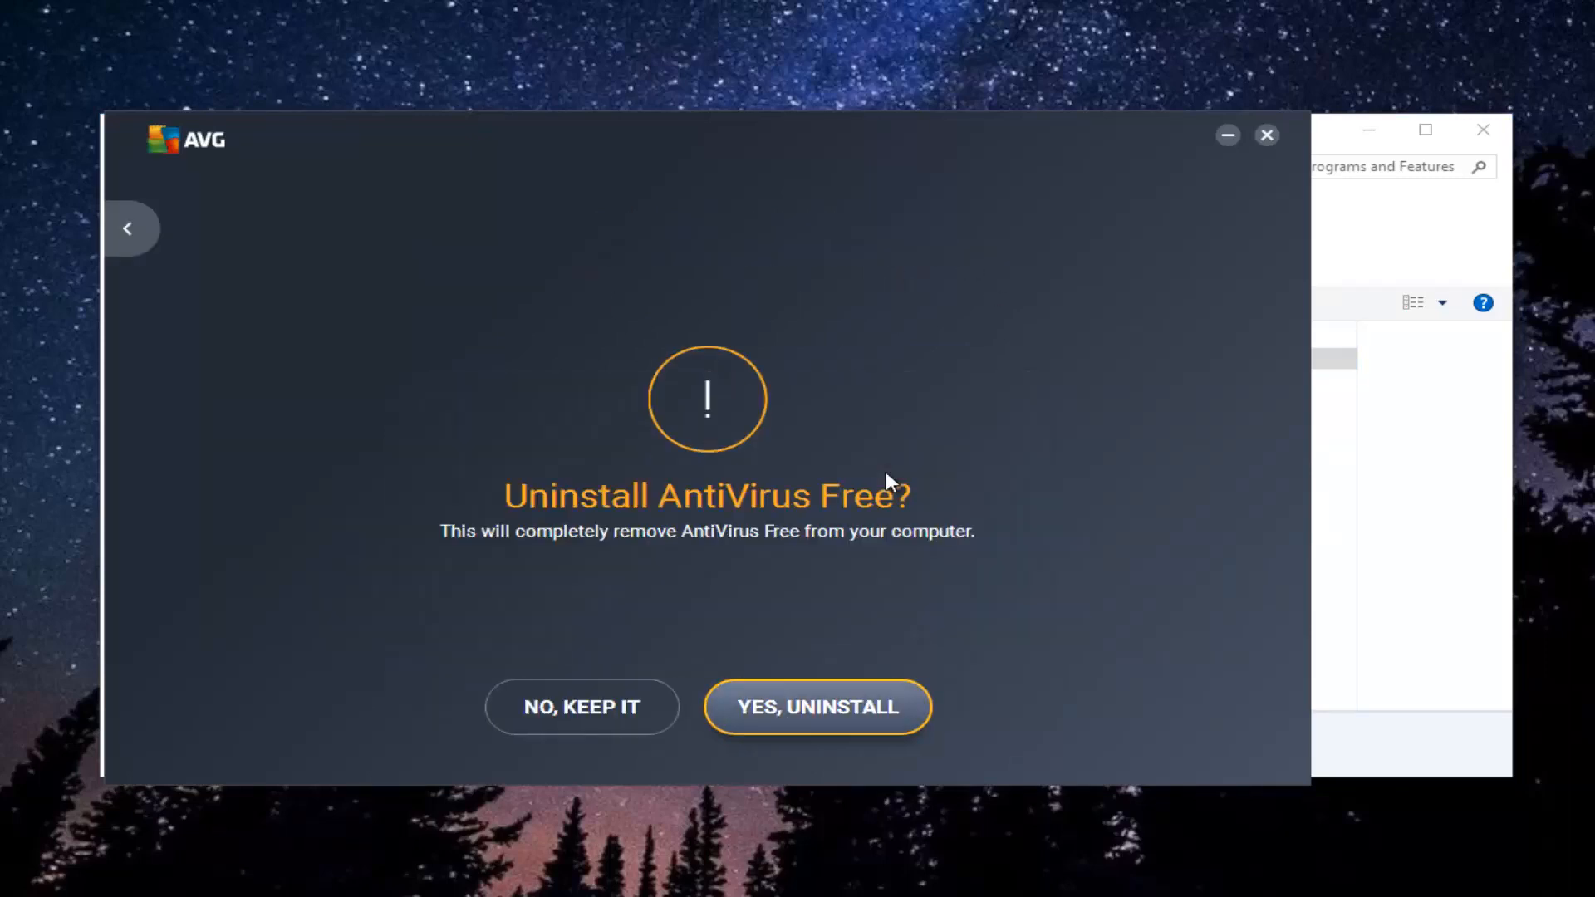
left_click(817, 706)
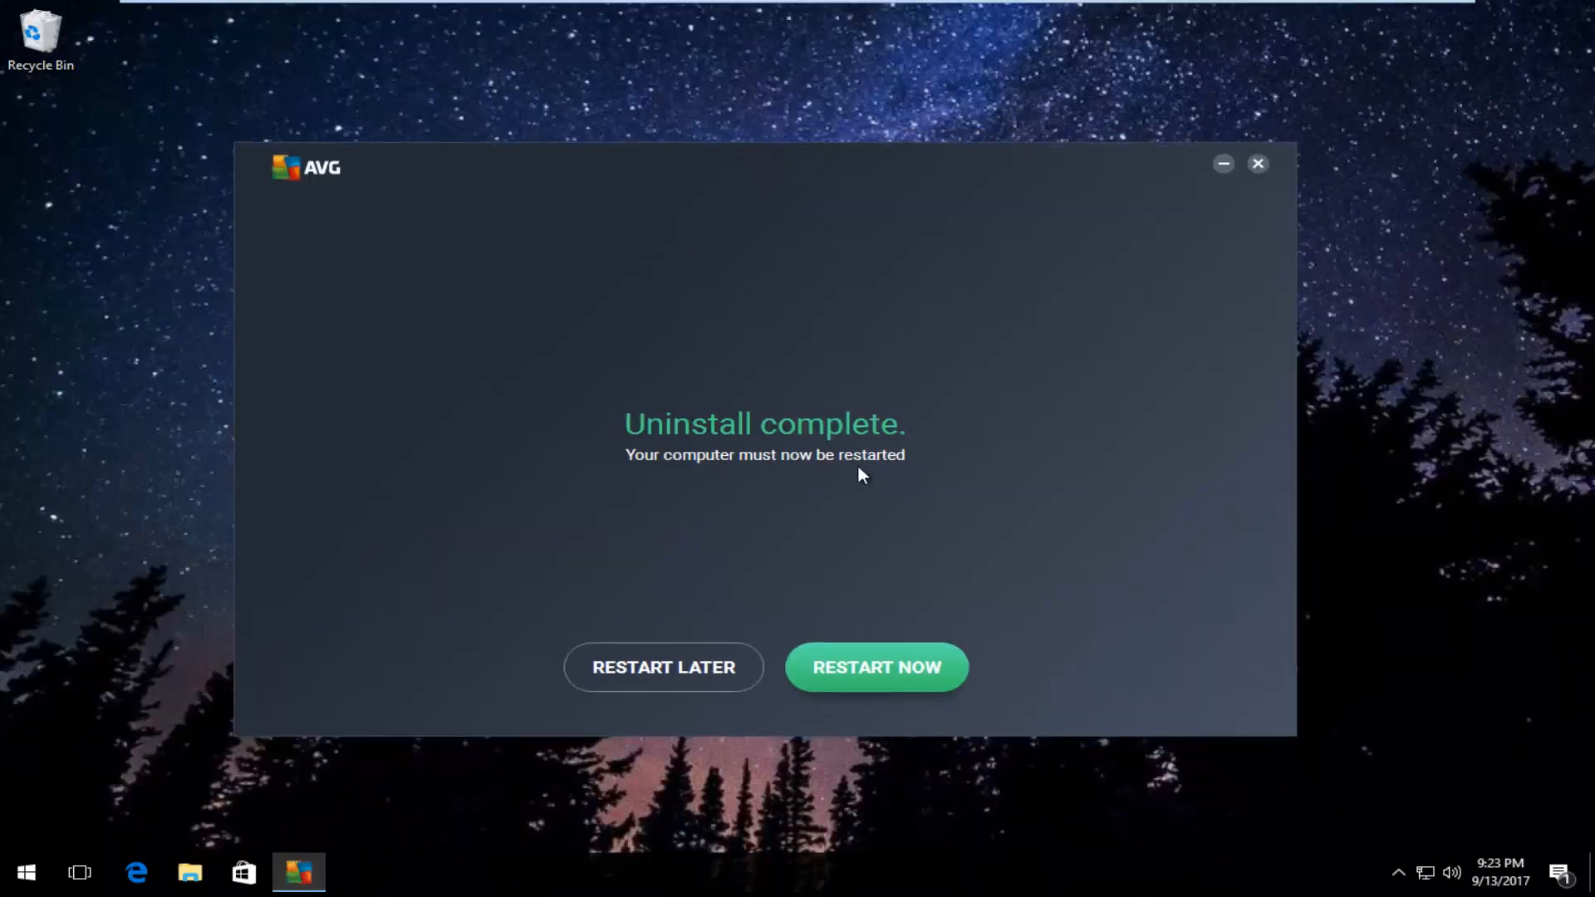
mouse_move(770, 473)
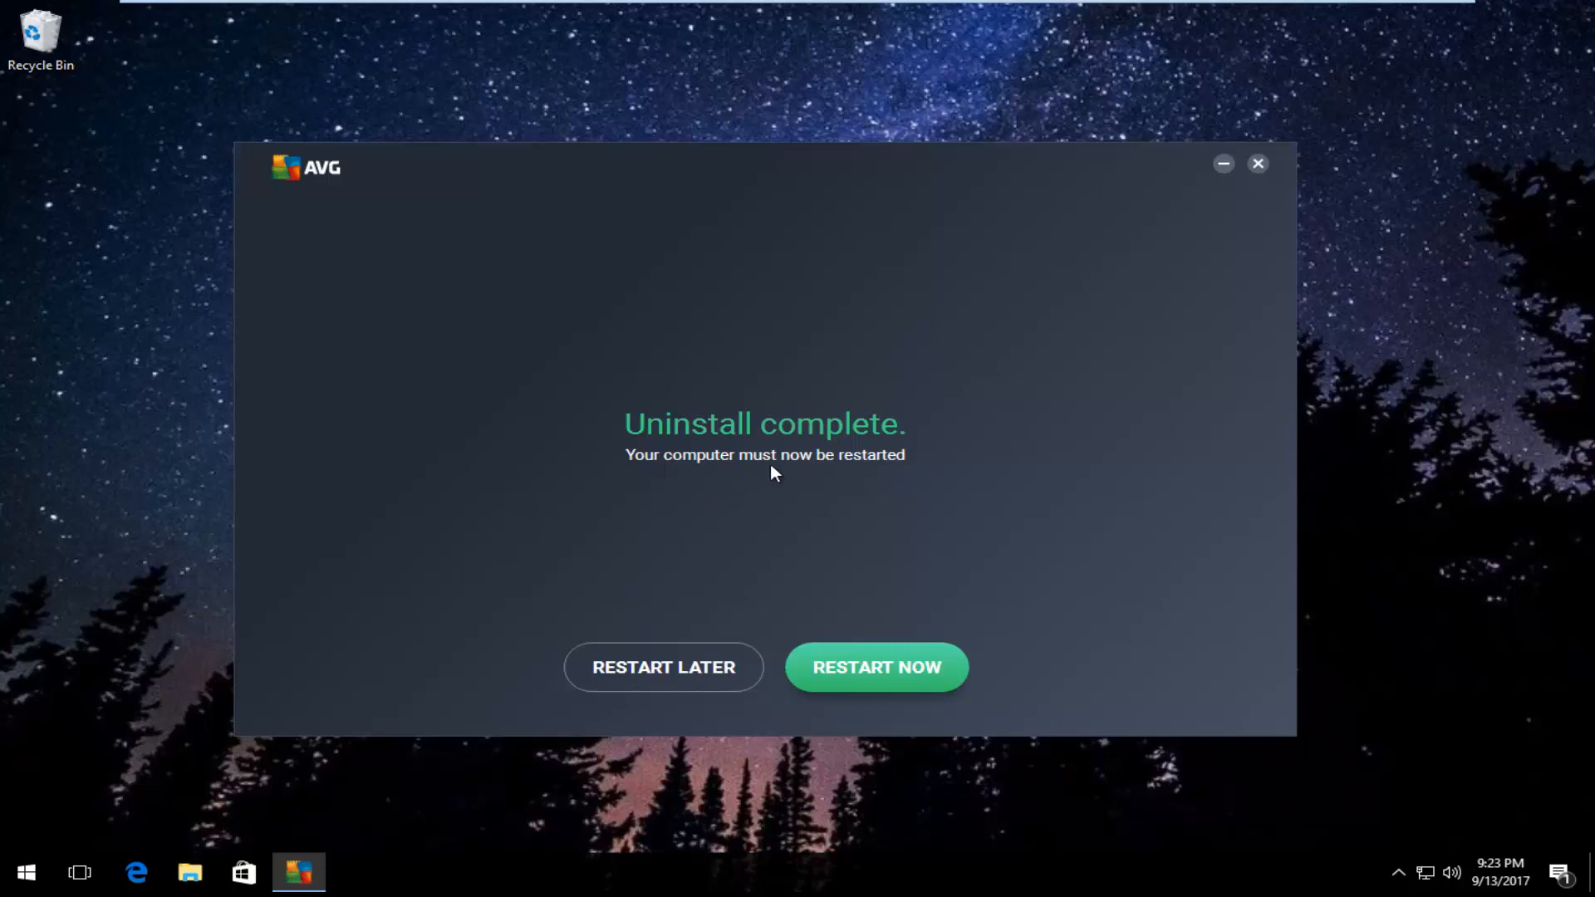